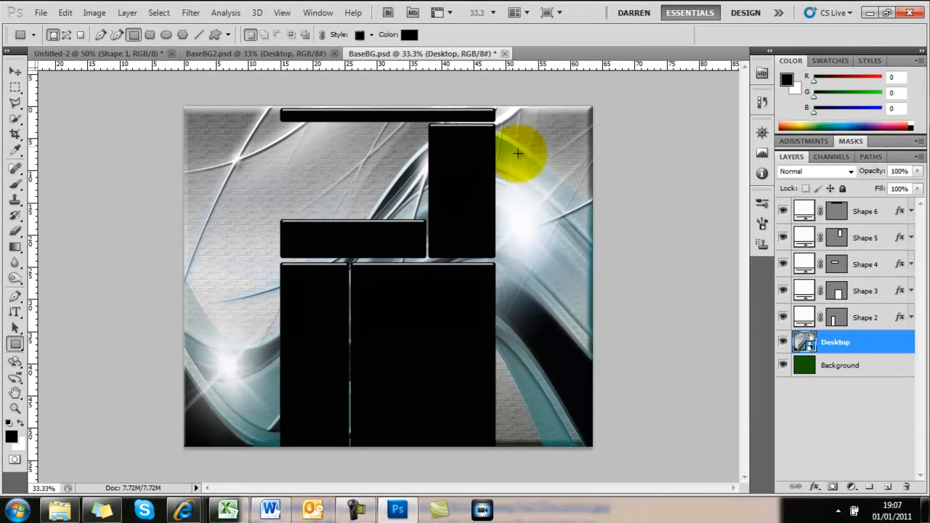
Step: Check the BaseBG2 notched-panel example, then return to the Untitled-2 rectangle document
{"action": "left_click", "coordinate": [255, 53]}
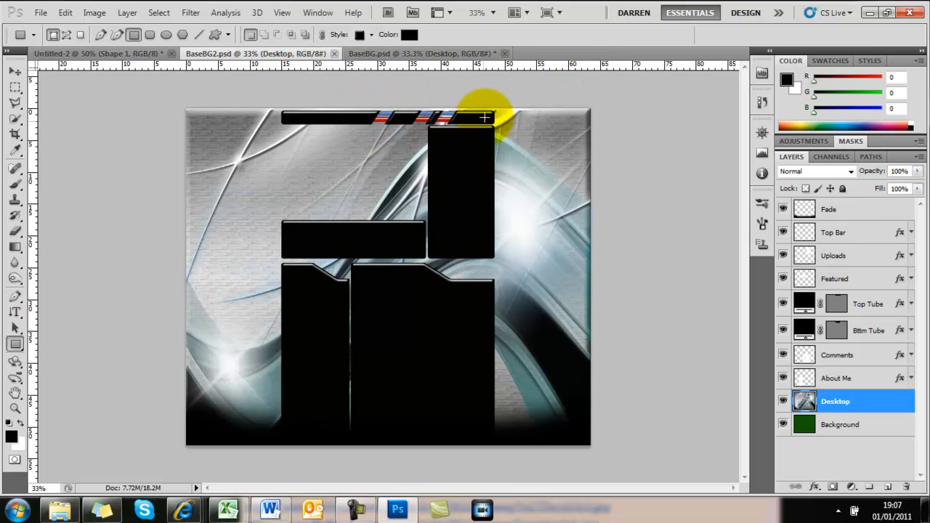
{"action": "left_click", "coordinate": [94, 53]}
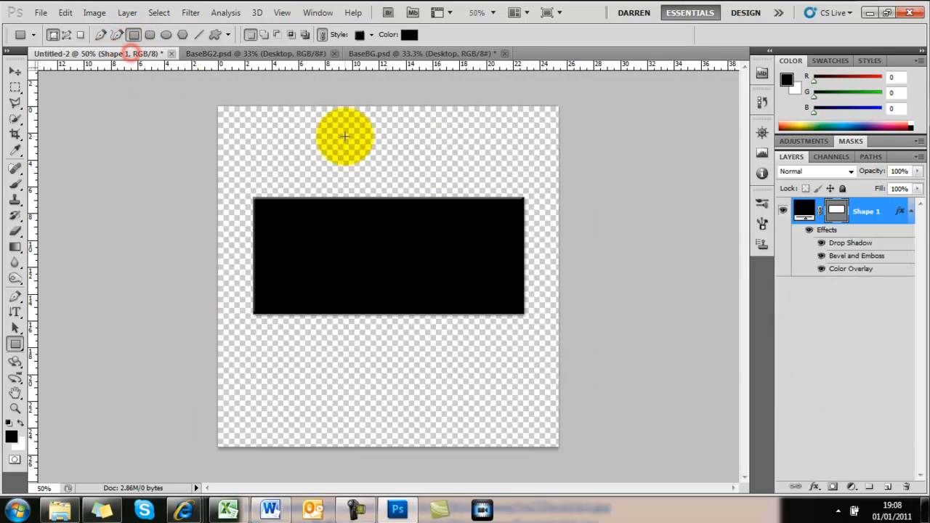
Step: Skew the rectangle's bottom-left corner inward and save the slanted shape as a brush preset
{"action": "left_click_drag", "start_coordinate": [345, 136], "coordinate": [305, 163]}
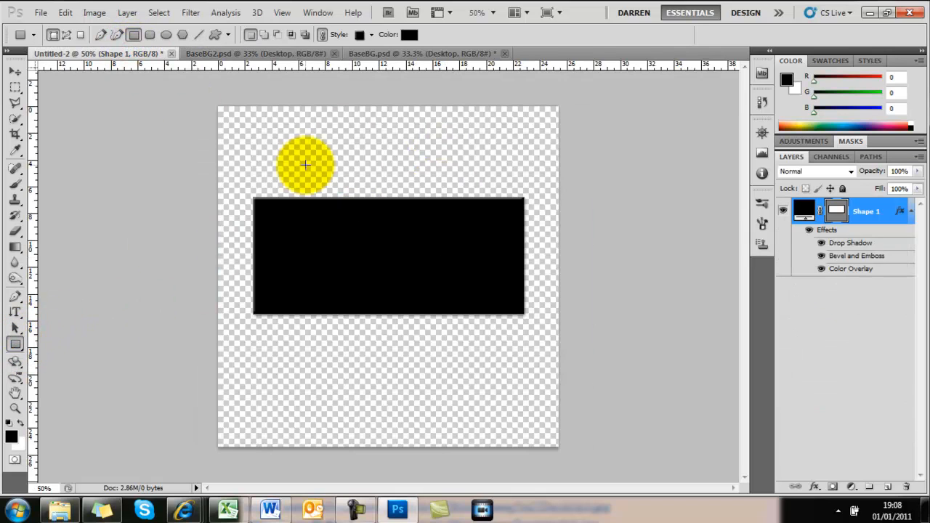
{"action": "right_click", "coordinate": [436, 283]}
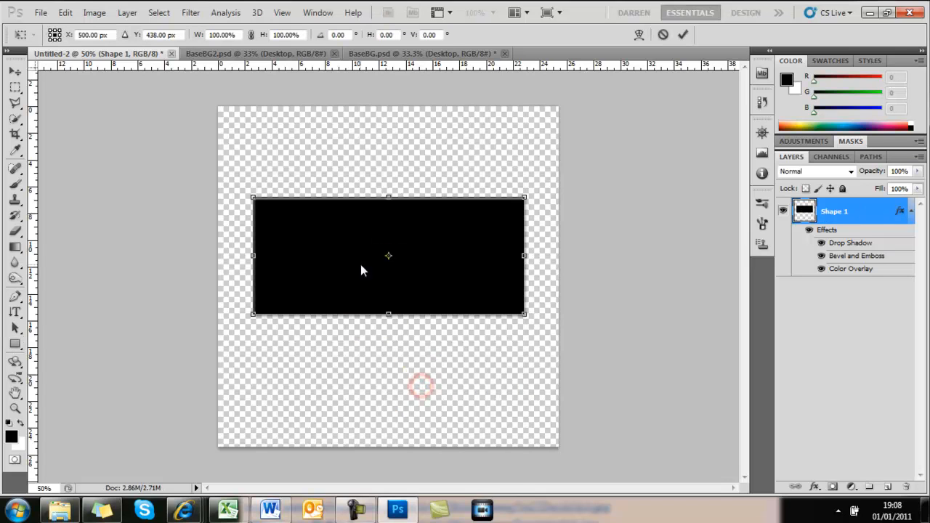
{"action": "left_click", "coordinate": [254, 320]}
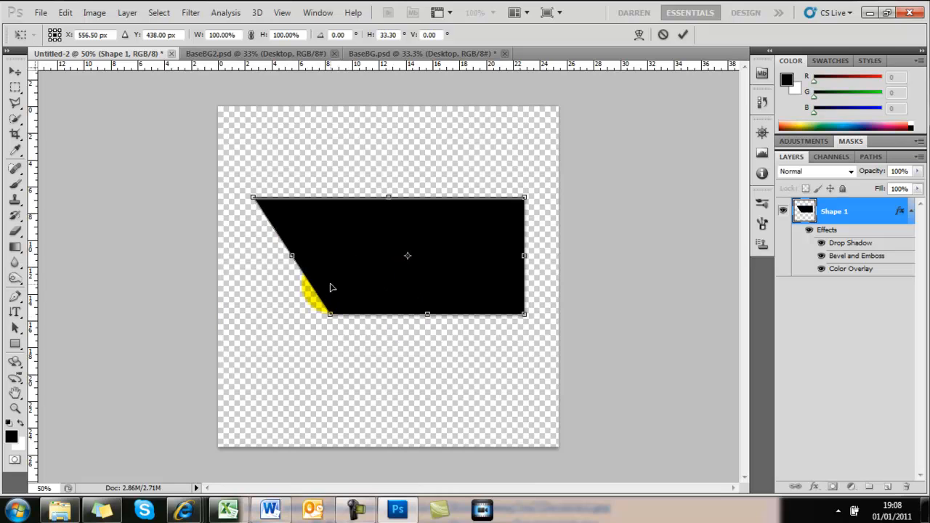
{"action": "left_click", "coordinate": [682, 34]}
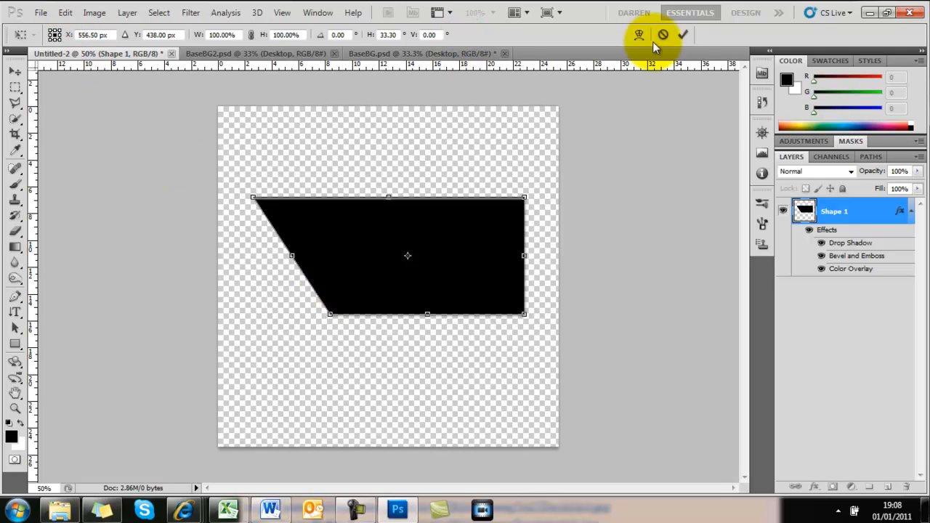
{"action": "left_click", "coordinate": [683, 35]}
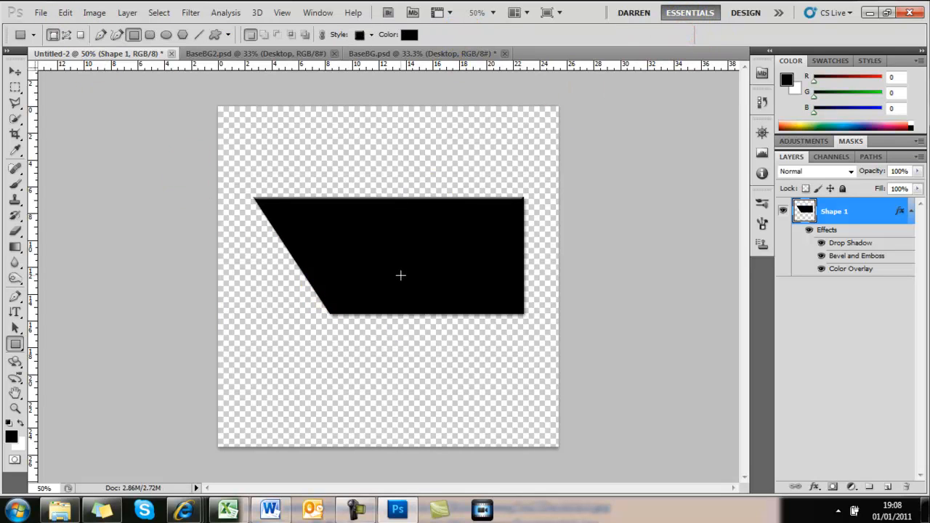
{"action": "left_click", "coordinate": [65, 13]}
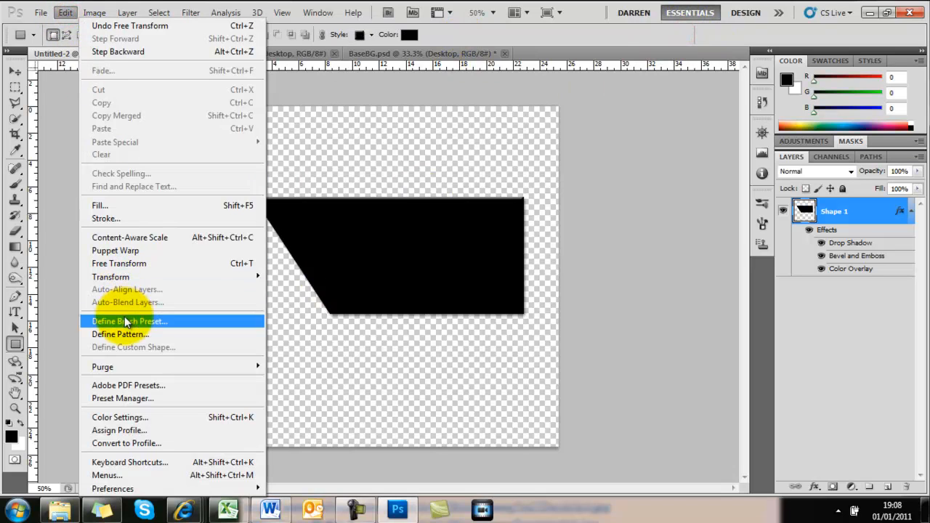
{"action": "left_click", "coordinate": [128, 321]}
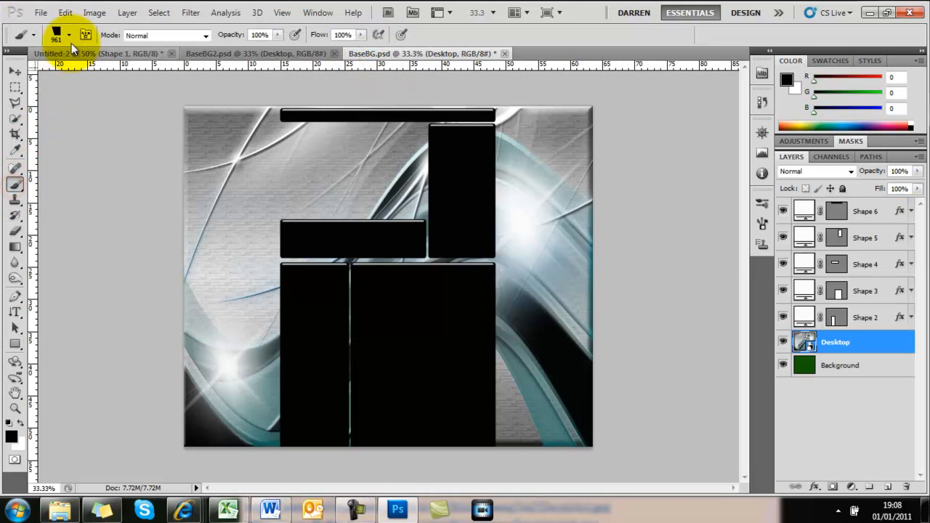
Step: Rasterize Shape 3 and Shape 2, then erase slanted notches with the 339 px slanted brush
{"action": "left_click", "coordinate": [56, 35]}
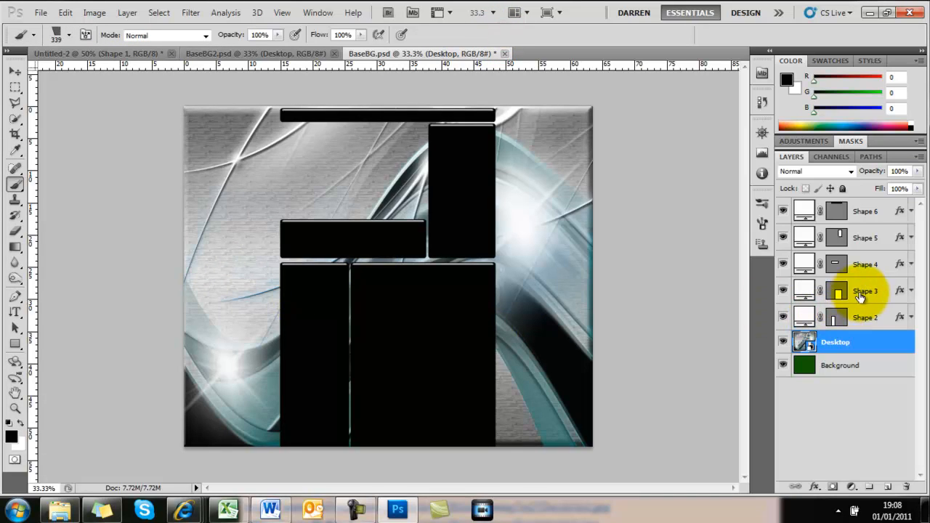
{"action": "left_click", "coordinate": [865, 290]}
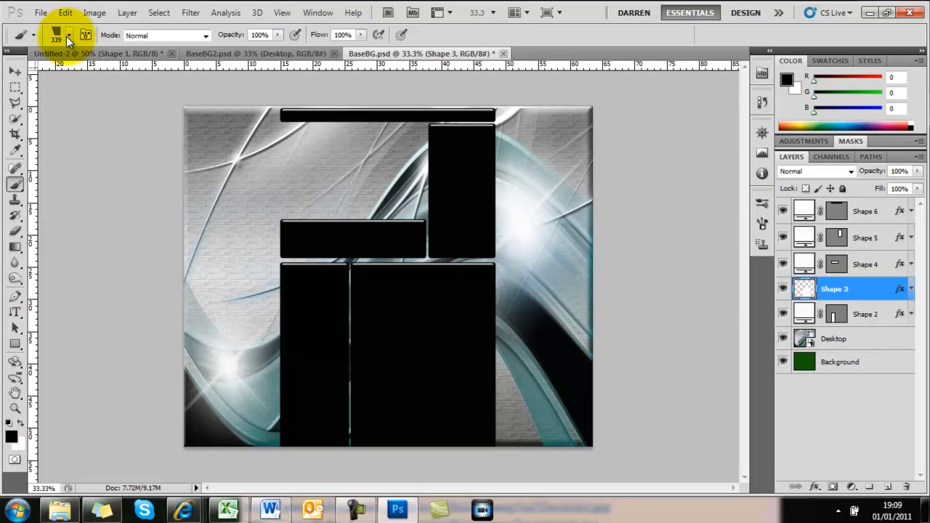
{"action": "right_click", "coordinate": [834, 289]}
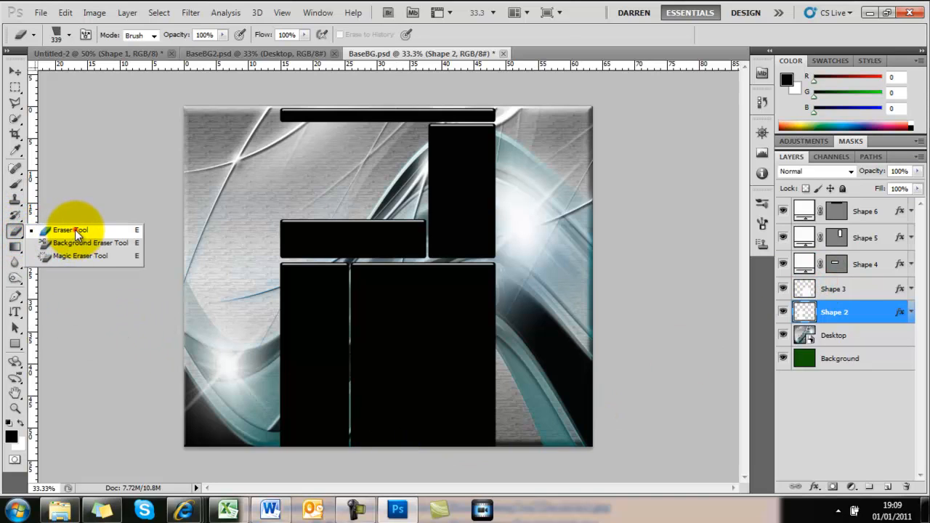
{"action": "left_click", "coordinate": [478, 13]}
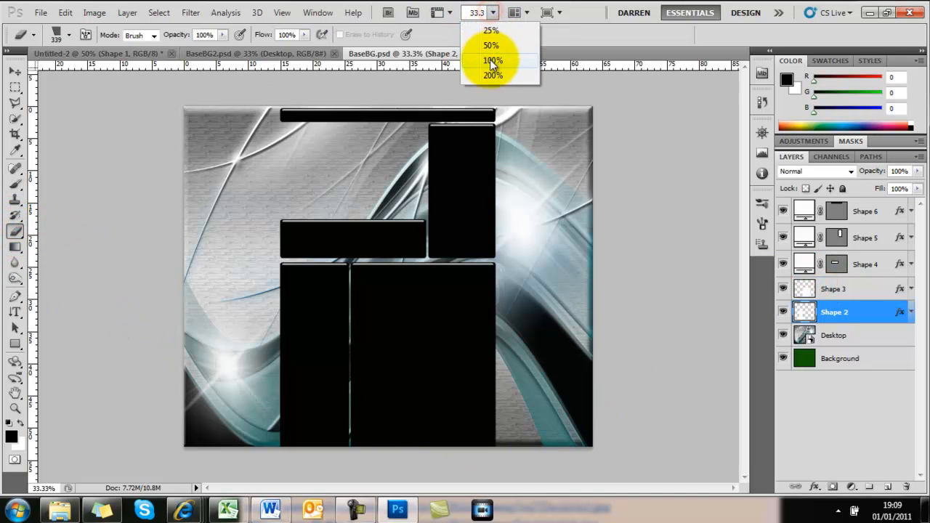
{"action": "left_click", "coordinate": [493, 60]}
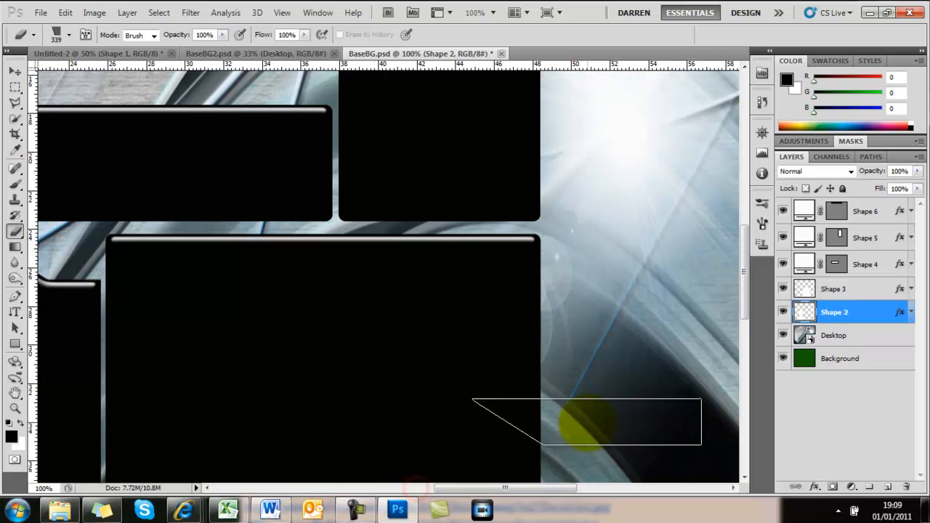
{"action": "left_click", "coordinate": [833, 289]}
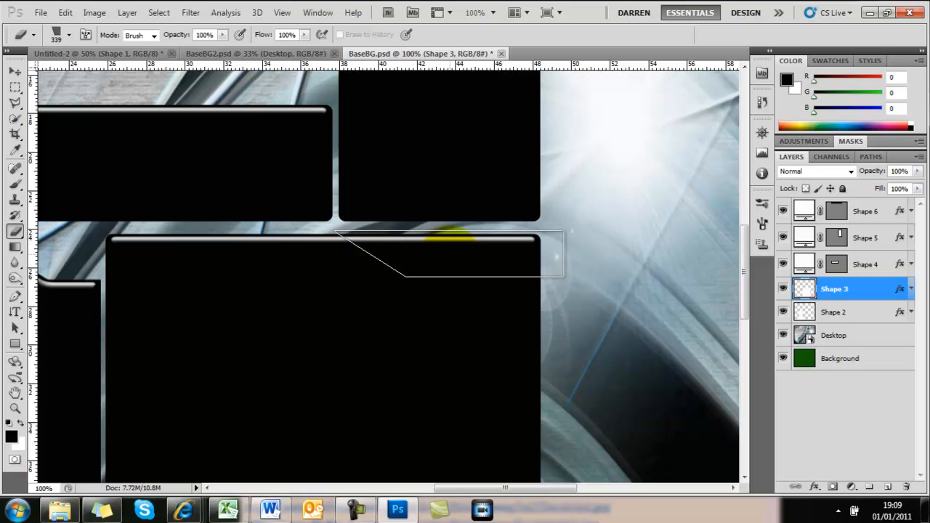
{"action": "left_click", "coordinate": [451, 256]}
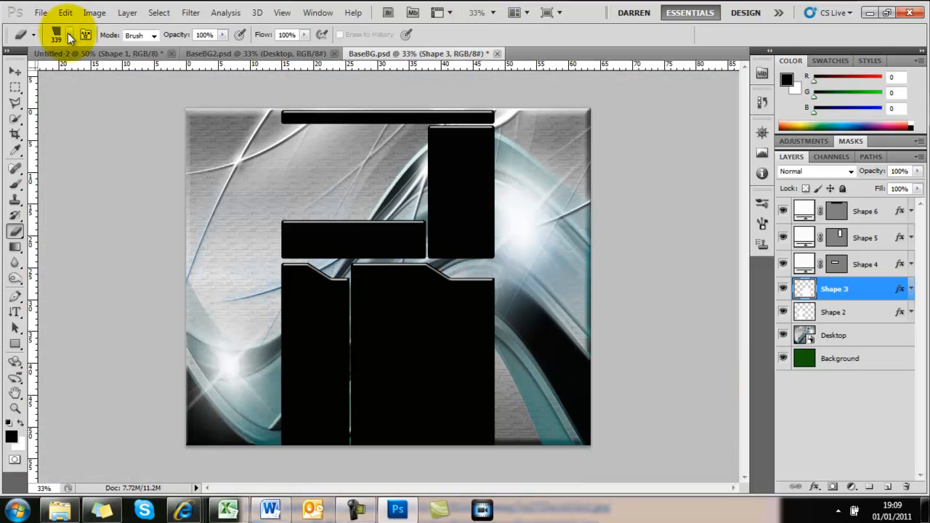
Step: Shrink the eraser brush to 149 px, rename Shape 6 to Top Bar, and cut slanted notches
{"action": "left_click", "coordinate": [69, 35]}
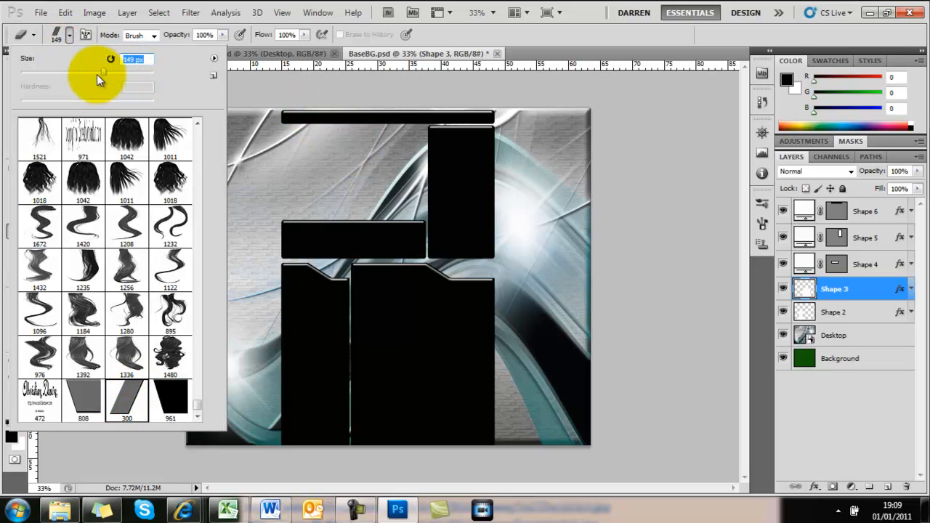
{"action": "left_click_drag", "start_coordinate": [102, 72], "coordinate": [95, 71]}
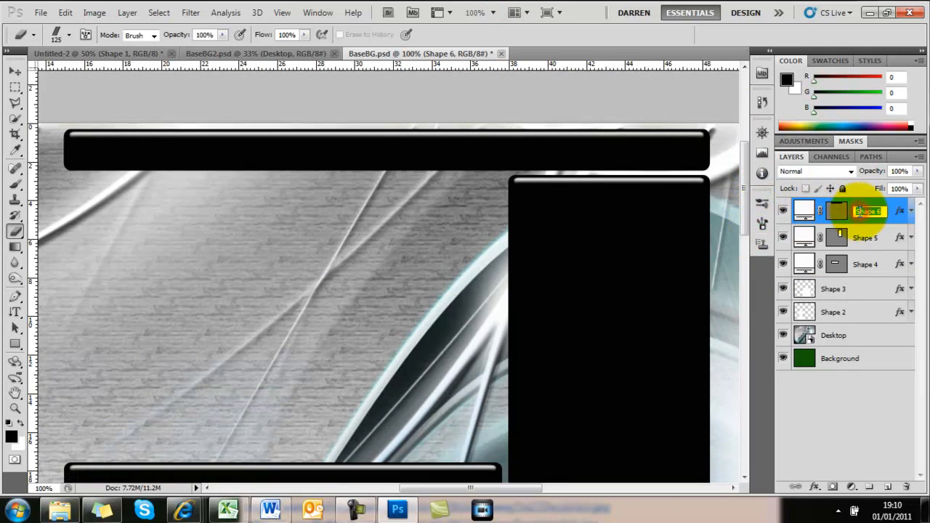
{"action": "double_click", "coordinate": [868, 211]}
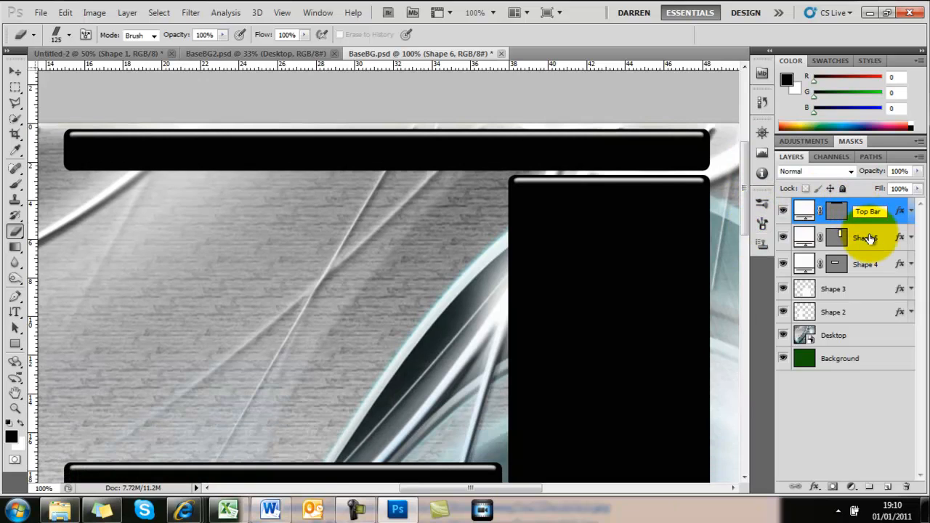
{"action": "left_click", "coordinate": [868, 210]}
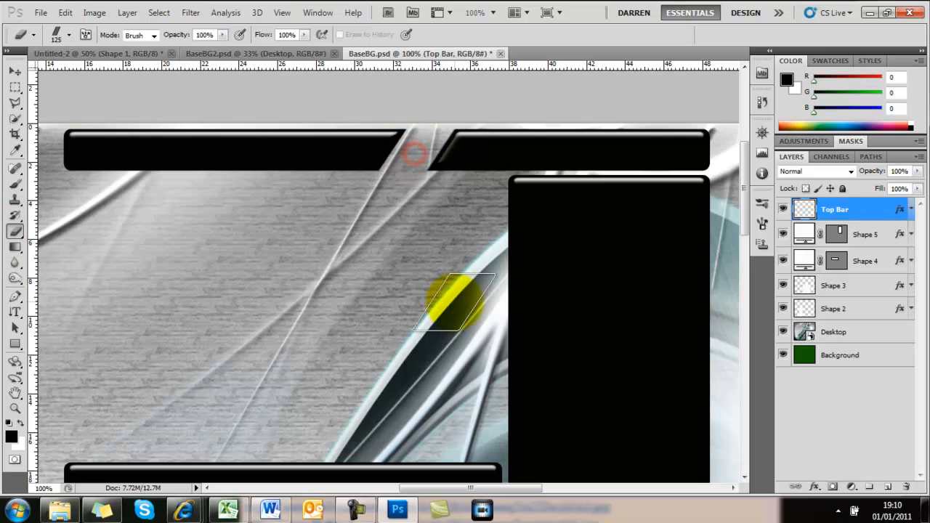
{"action": "left_click_drag", "start_coordinate": [454, 302], "coordinate": [501, 146]}
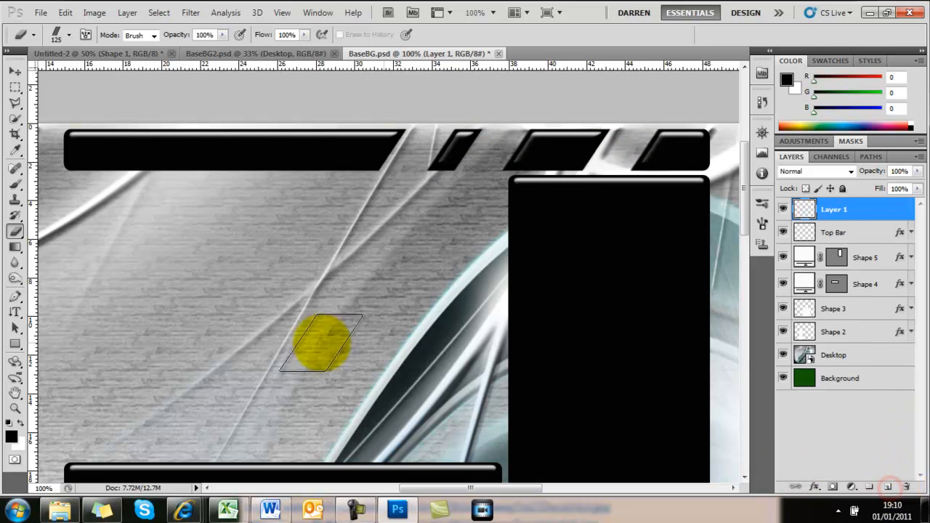
{"action": "left_click", "coordinate": [15, 343]}
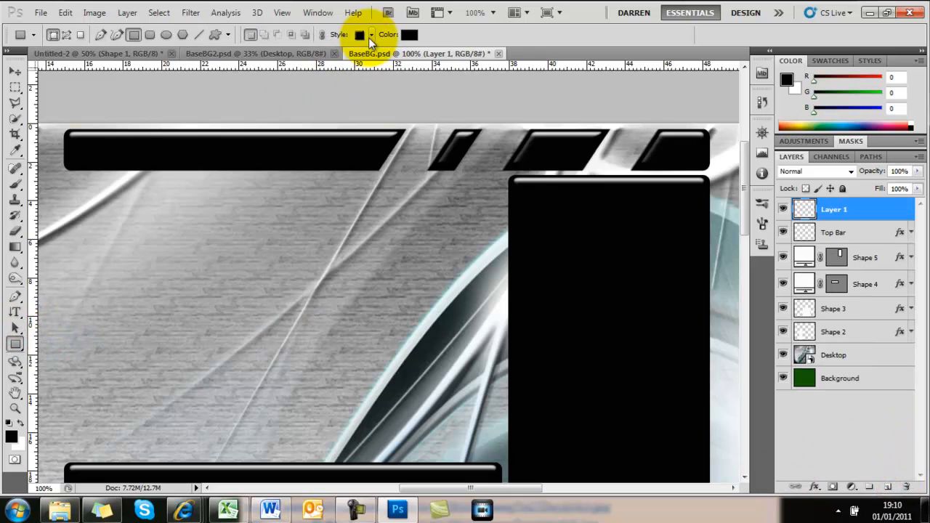
Step: Draw a red glossy rounded strip across the notches and place it beneath Top Bar
{"action": "left_click", "coordinate": [370, 34]}
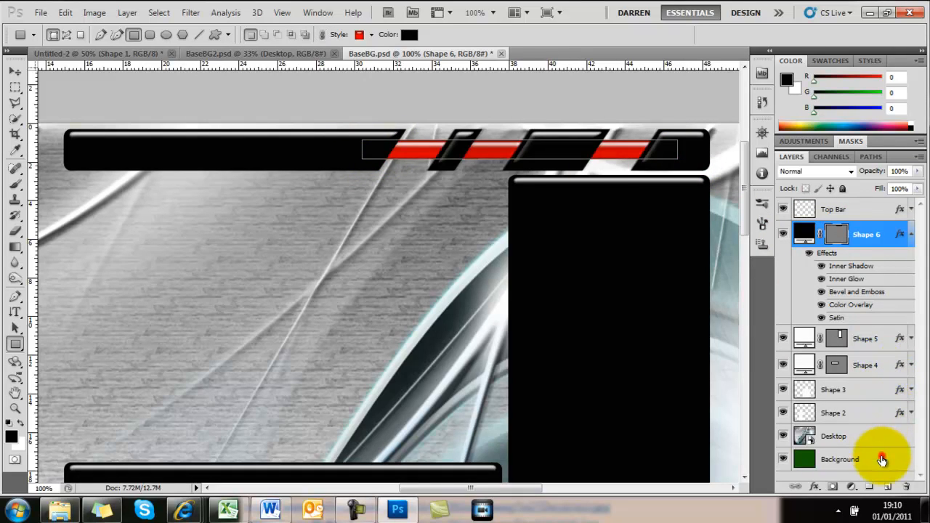
{"action": "left_click", "coordinate": [840, 459]}
{"action": "type", "text": "33"}
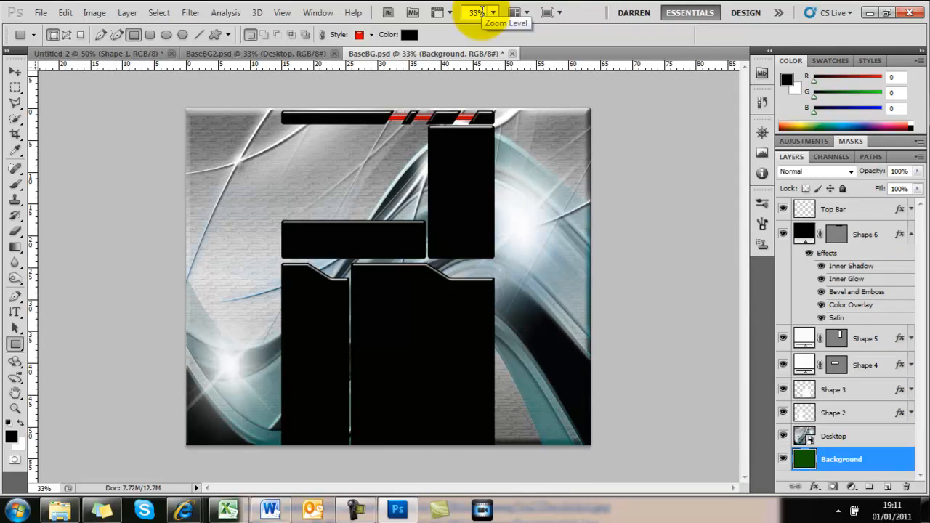
{"action": "mouse_move", "coordinate": [181, 73]}
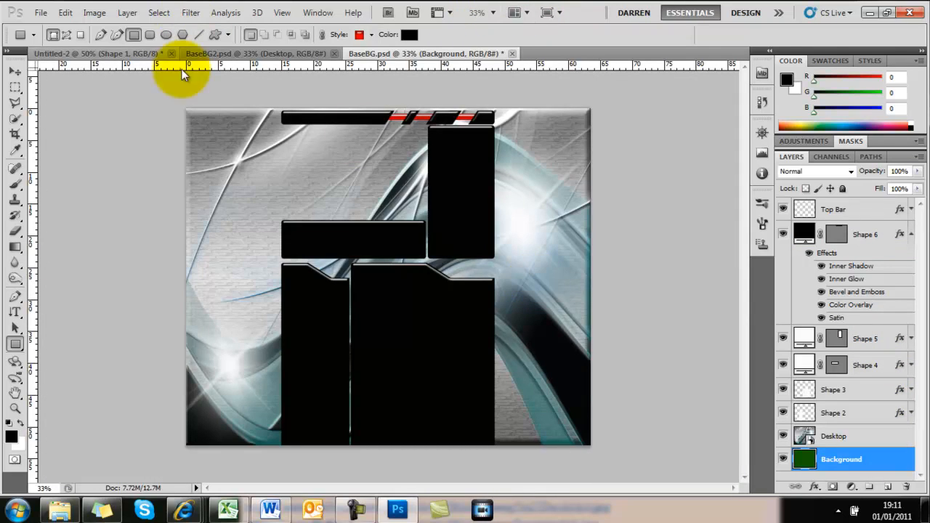
{"action": "left_click", "coordinate": [15, 233]}
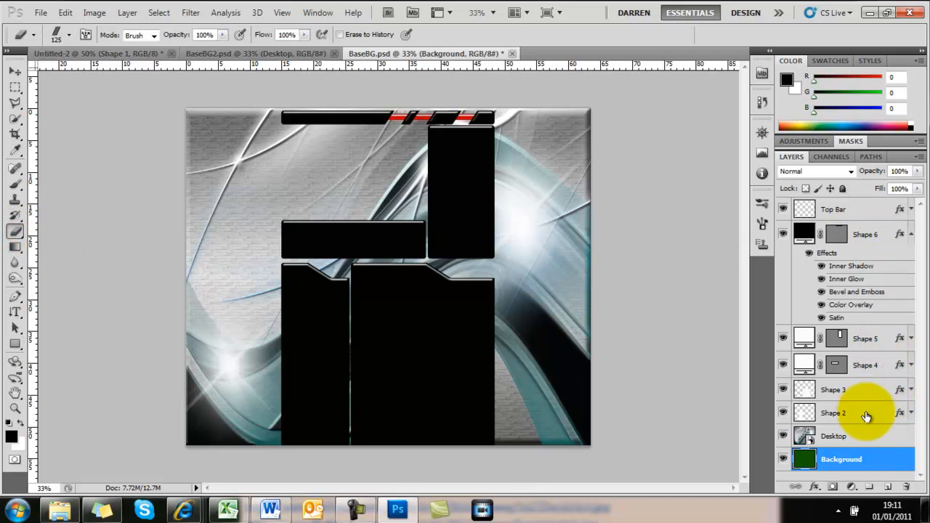
Step: Cut a star-jump figure silhouette out of the large lower panel (Shape 3)
{"action": "left_click", "coordinate": [833, 389]}
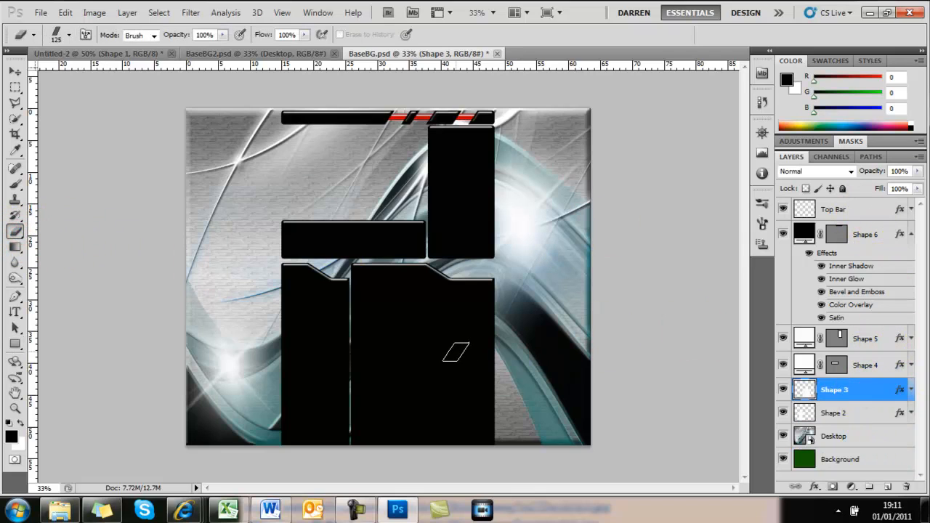
{"action": "left_click", "coordinate": [71, 34]}
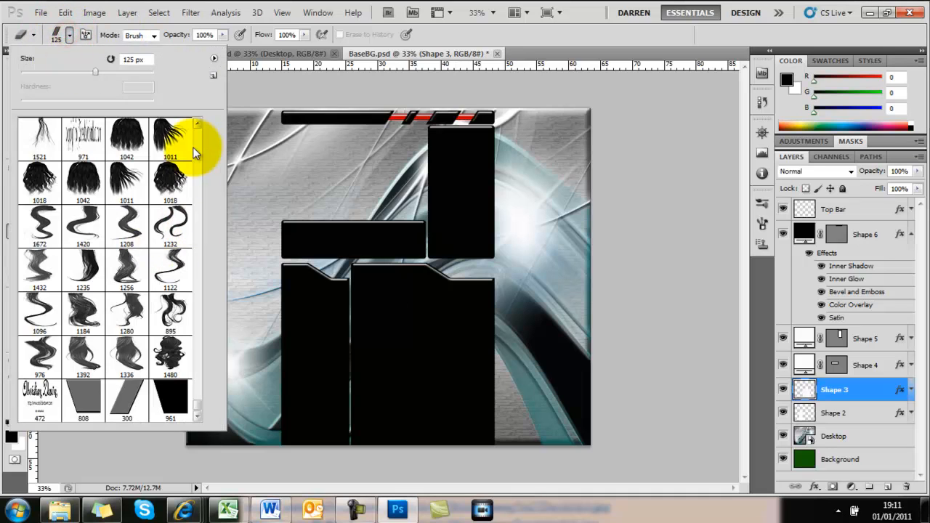
{"action": "scroll", "scroll_direction": "down", "scroll_amount": 3}
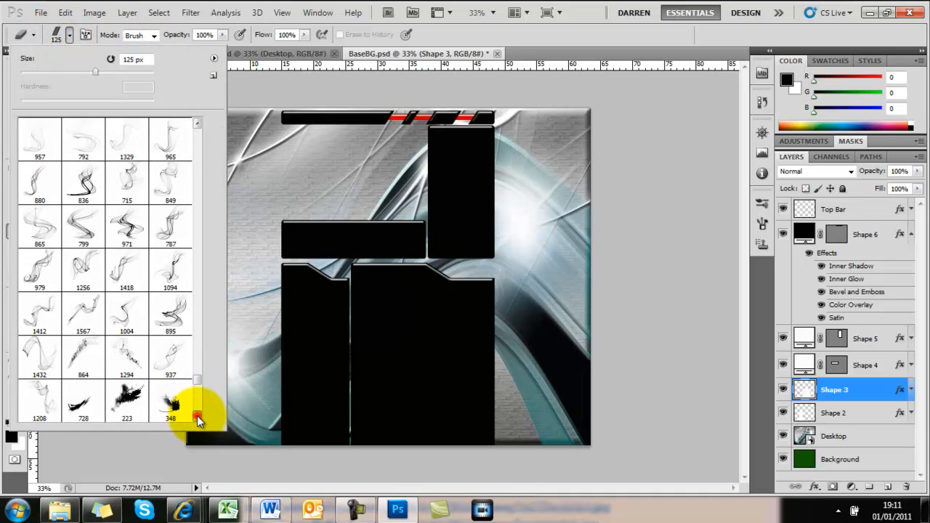
{"action": "scroll", "scroll_direction": "down", "scroll_amount": 3}
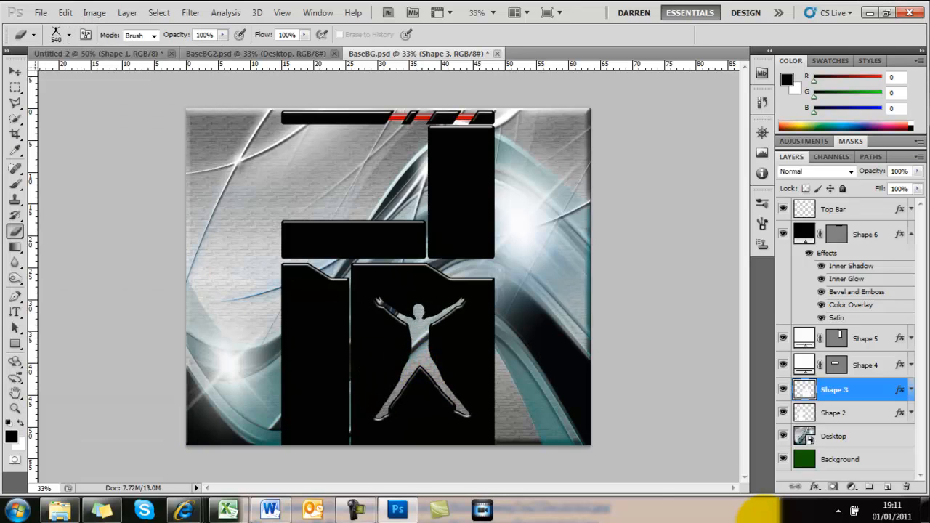
{"action": "left_click", "coordinate": [70, 34]}
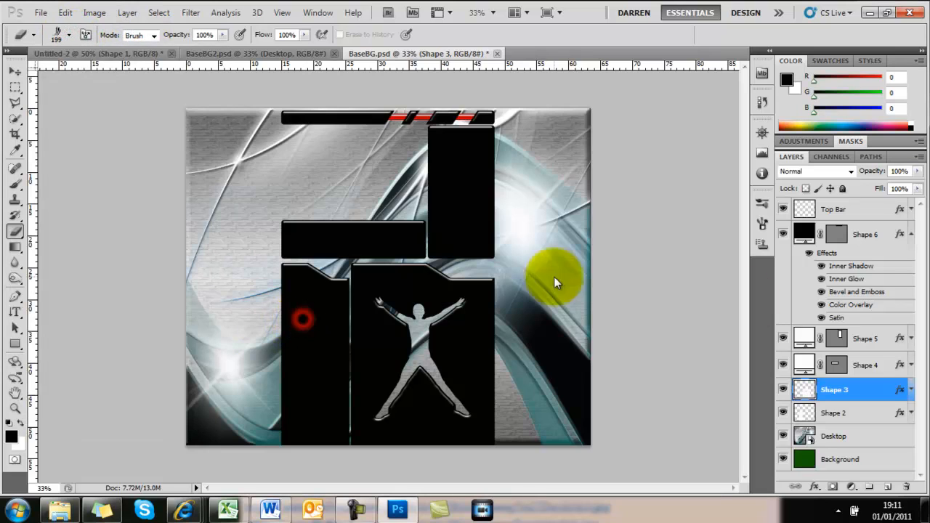
Step: Cut arrow shapes out of the left panel and add a new empty layer
{"action": "left_click", "coordinate": [834, 413]}
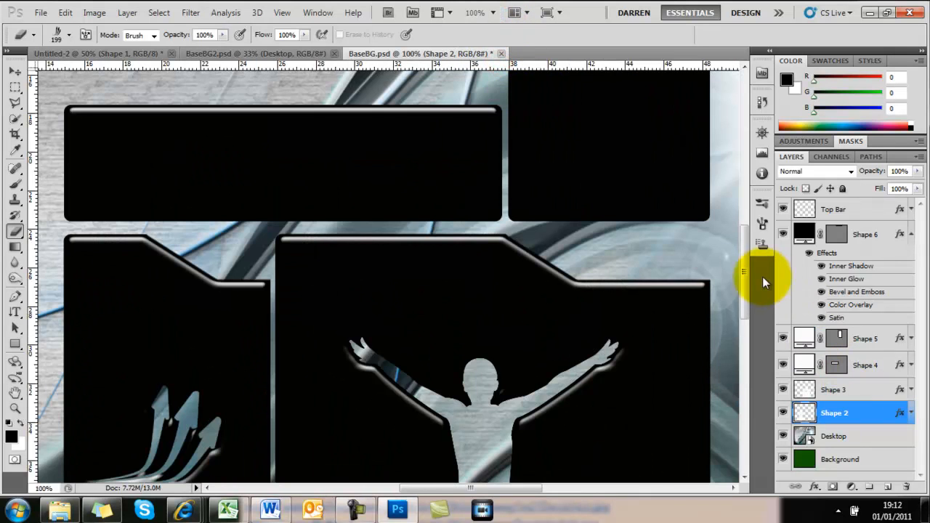
{"action": "scroll", "scroll_direction": "down", "scroll_amount": 3}
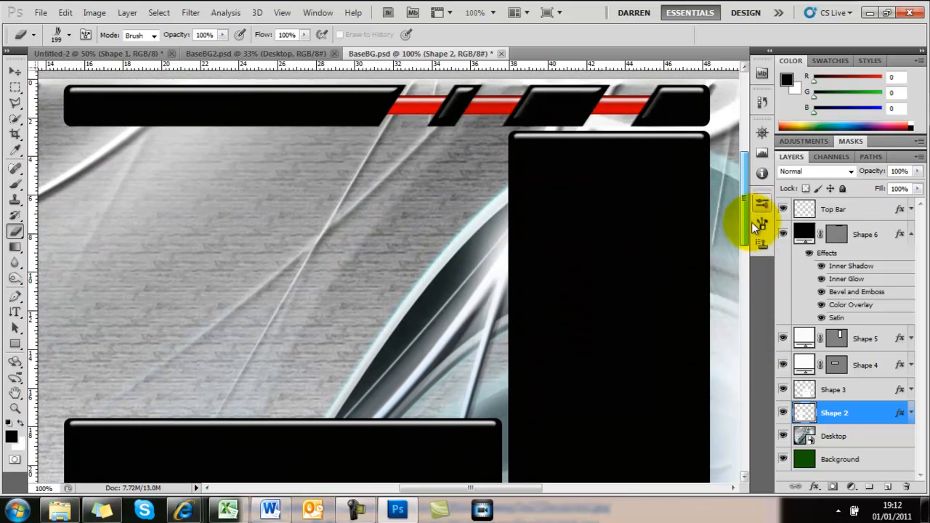
{"action": "left_click", "coordinate": [834, 209]}
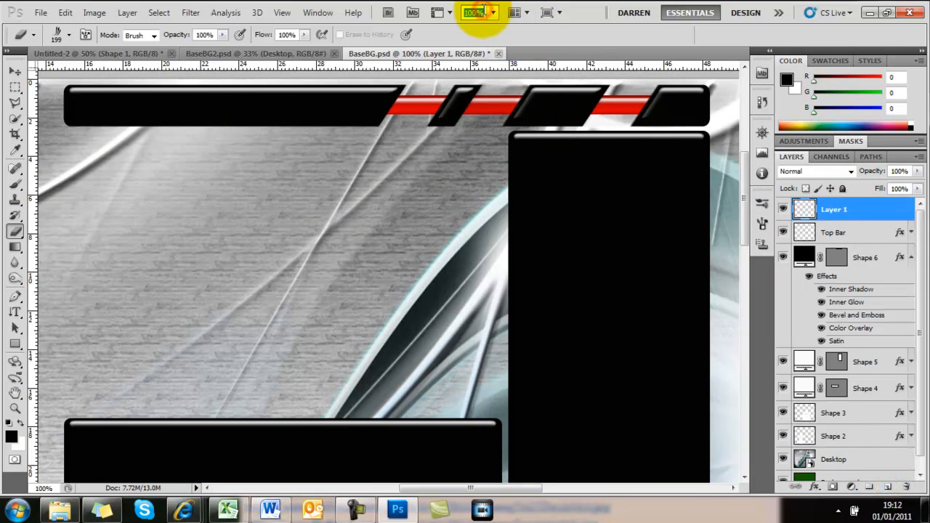
{"action": "left_click", "coordinate": [474, 12]}
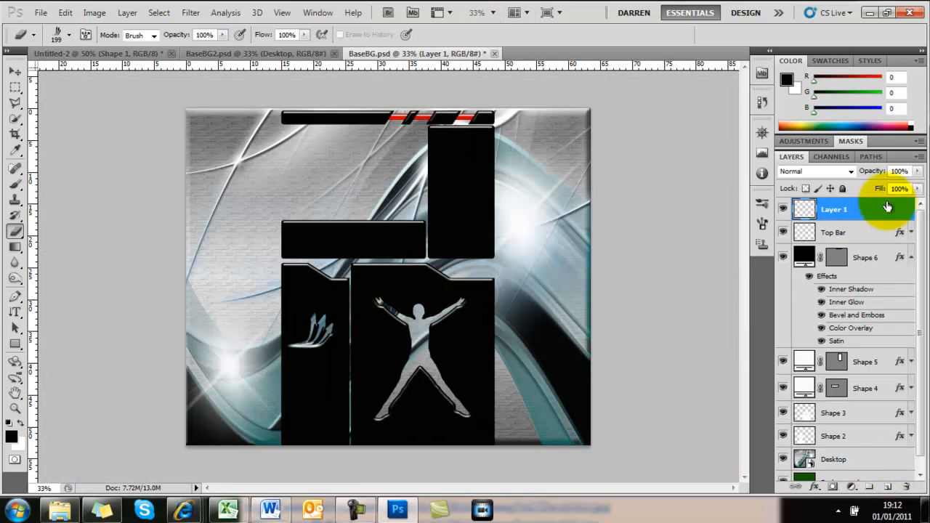